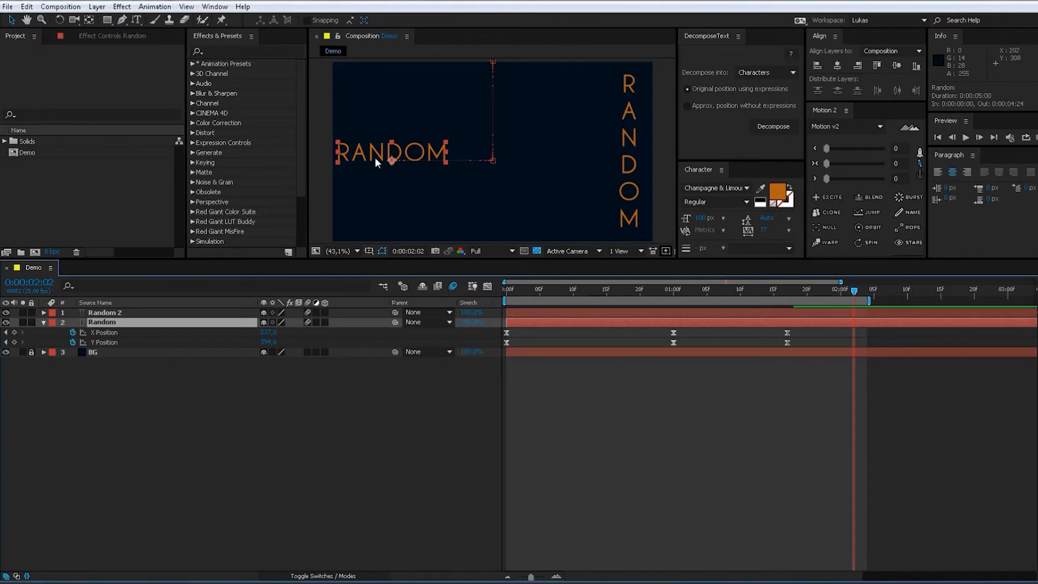
Decompose the Random text layer into character layers, keeping original positions via expressions
click(156, 339)
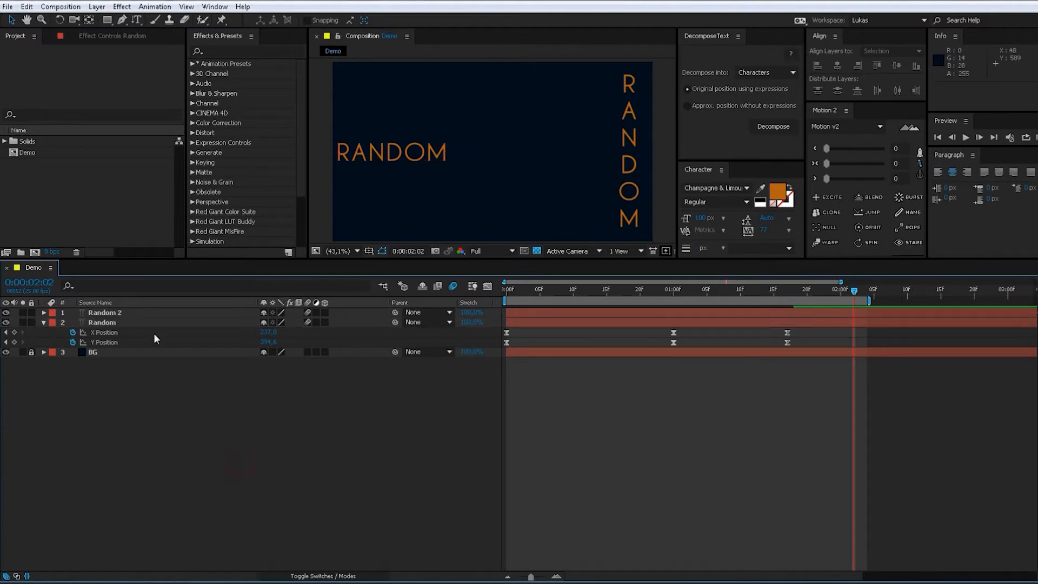
click(765, 72)
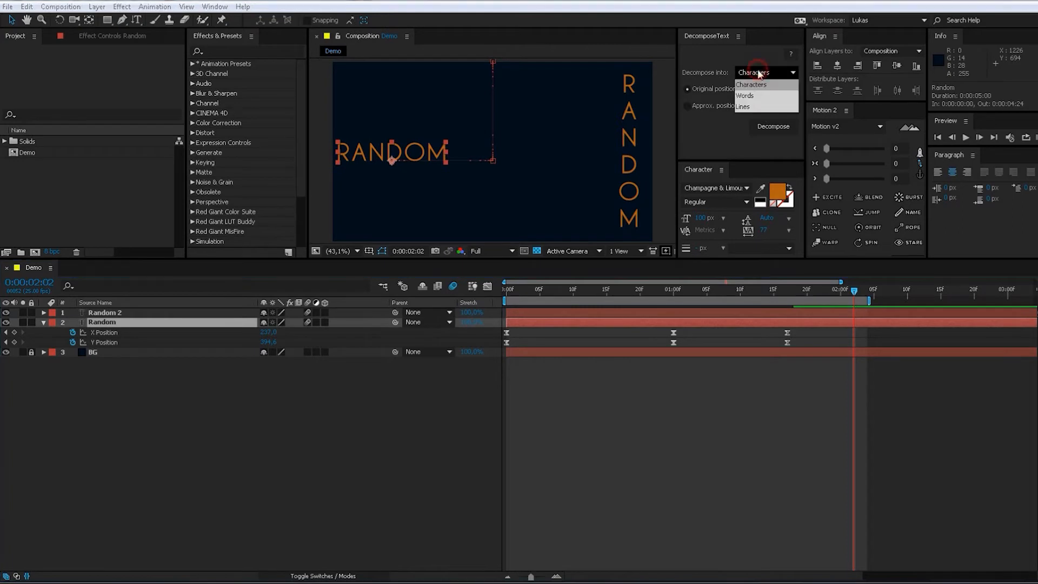
click(751, 85)
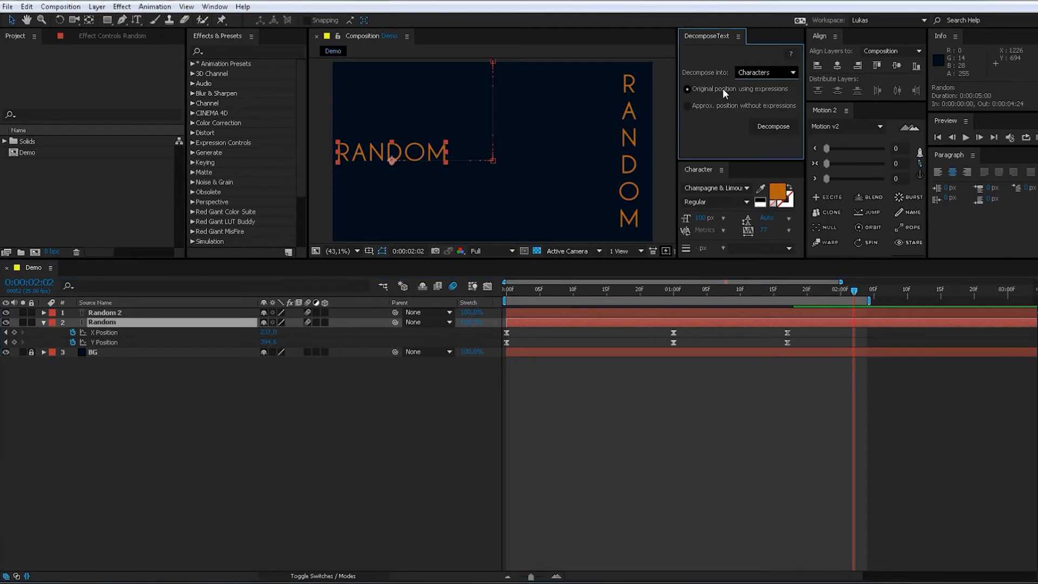
click(772, 126)
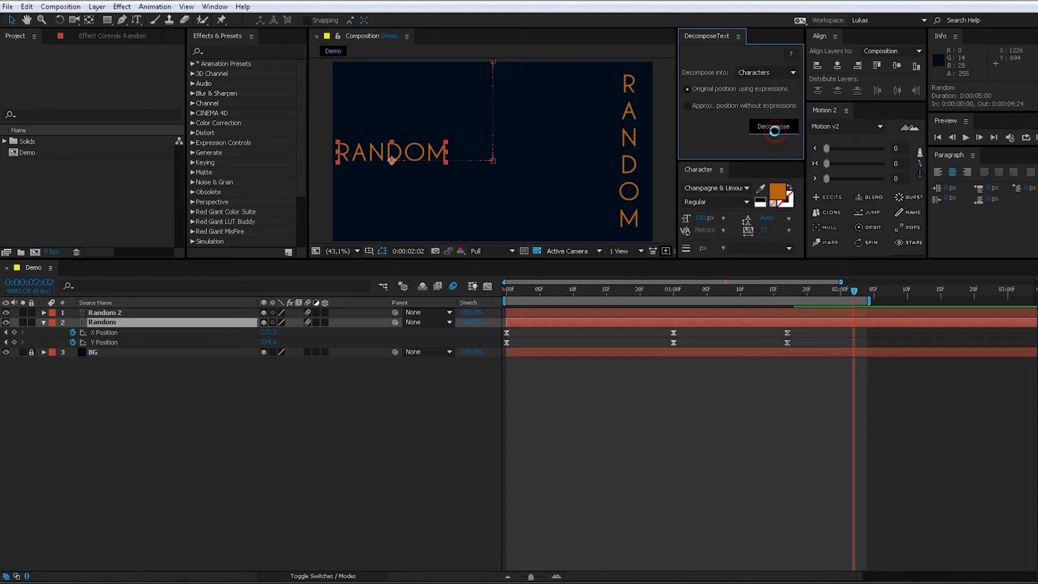
click(772, 126)
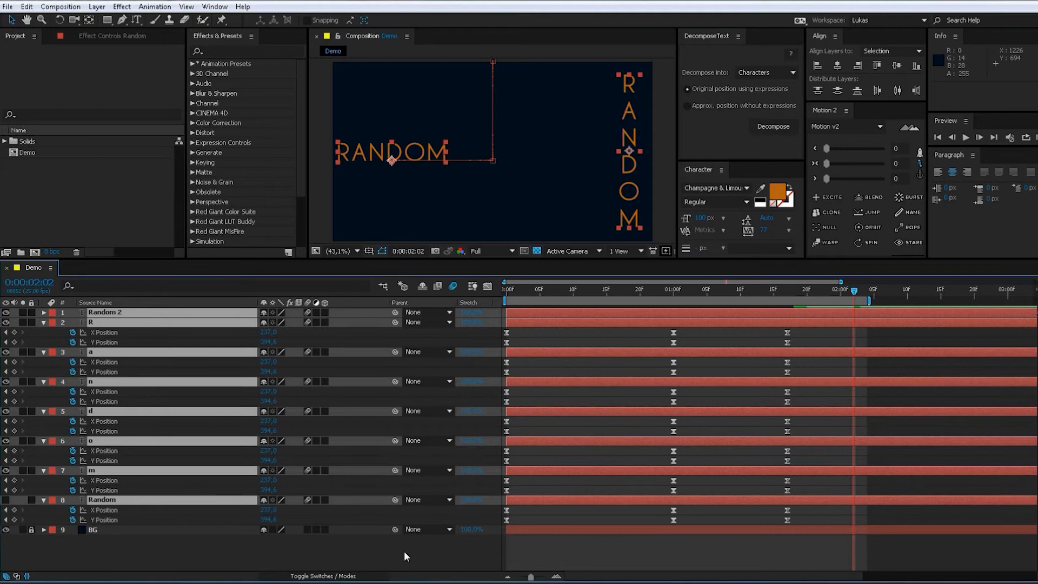
Deselect the new letter layers, set preview resolution to Third, and select the R layer
click(861, 289)
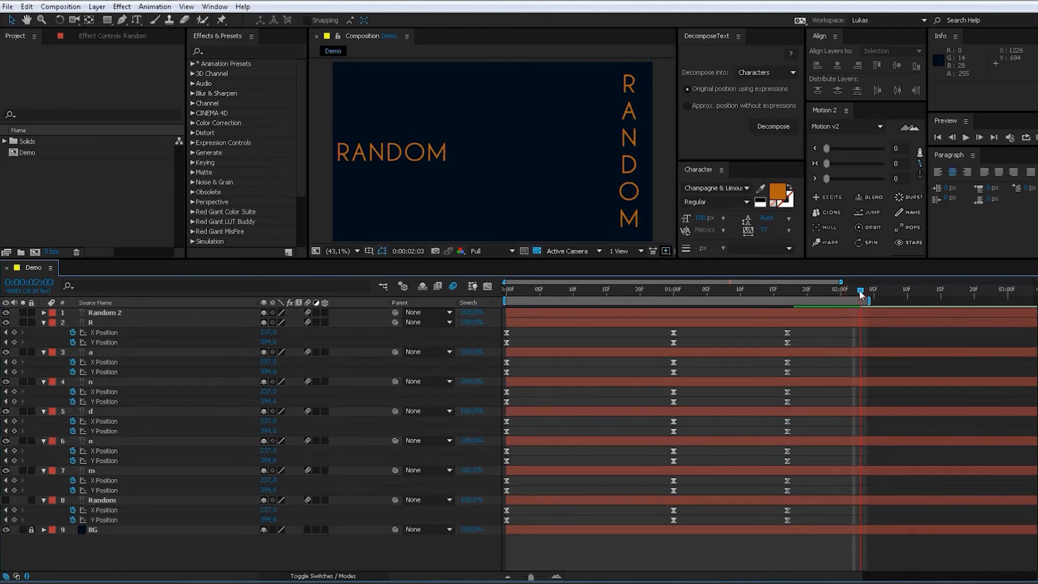
click(491, 250)
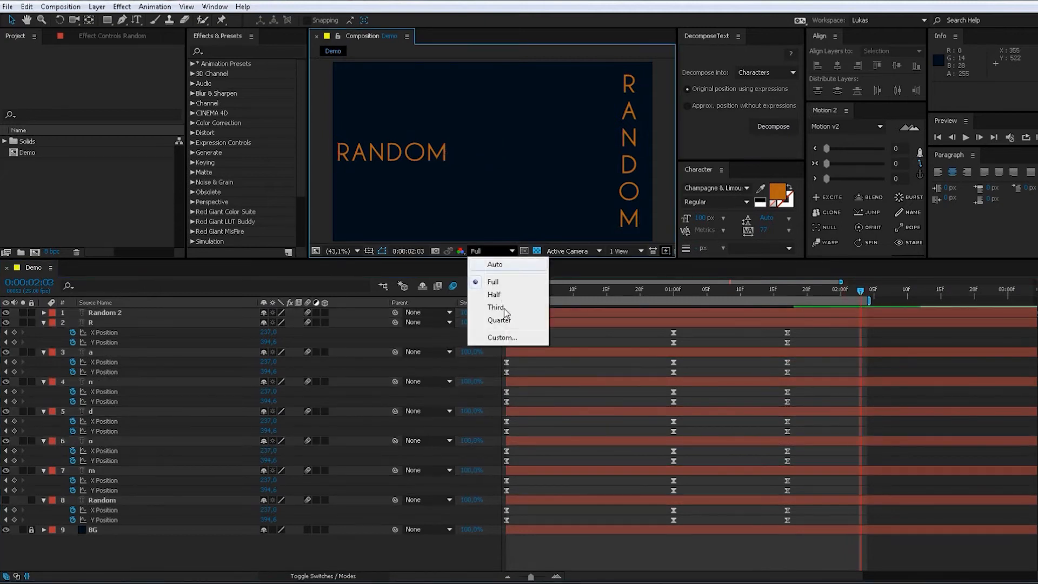
click(494, 306)
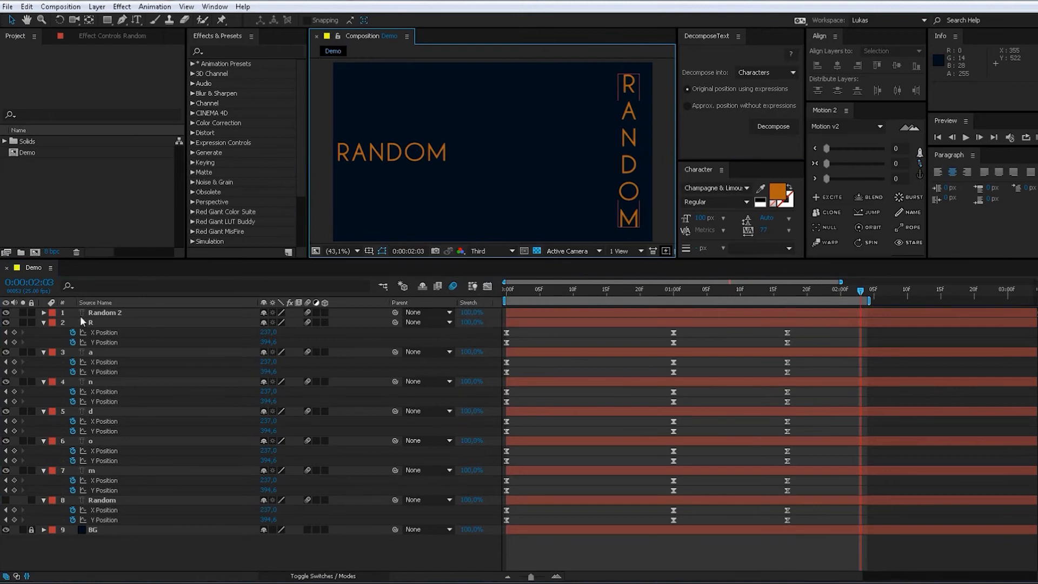
click(92, 322)
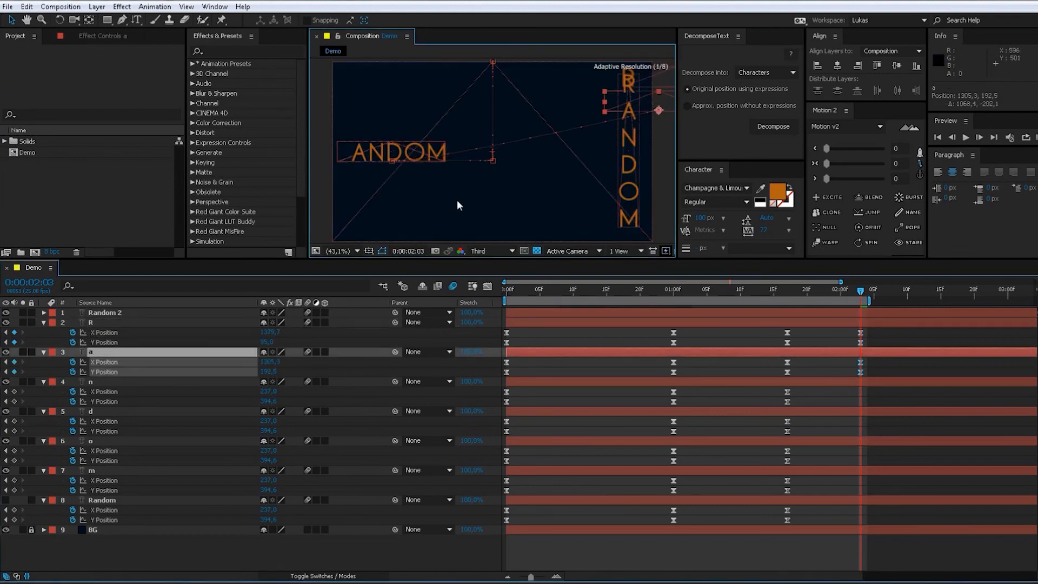
Select the n letter layer
click(91, 381)
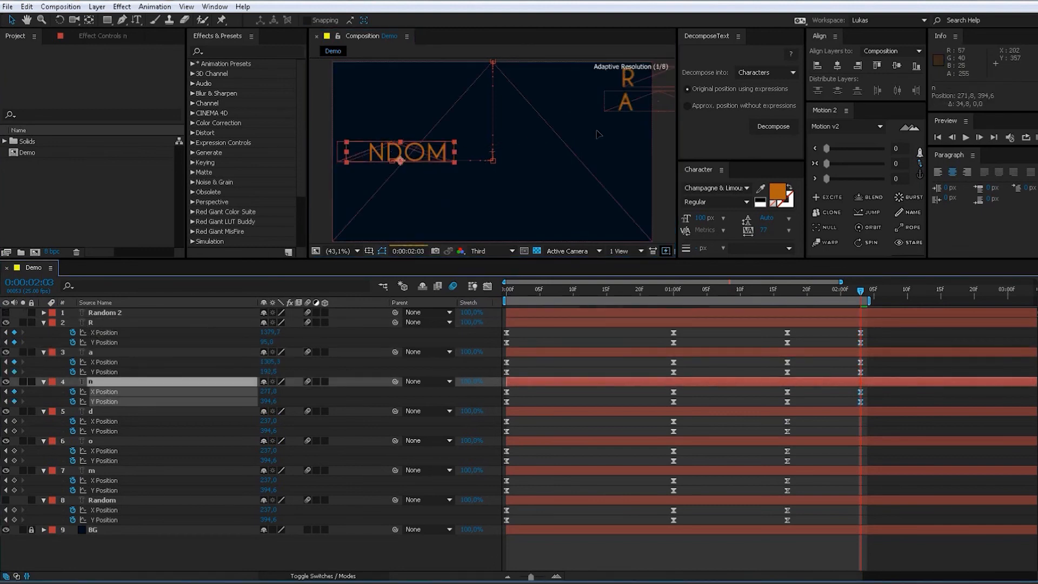